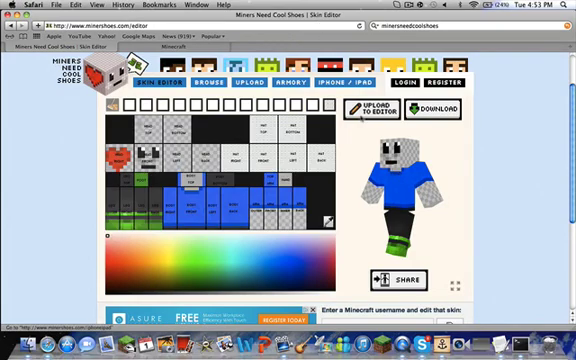
Load the skin of Minecraft user 'smashc' into the editor.
{"action": "scroll", "scroll_direction": "down", "scroll_amount": 3}
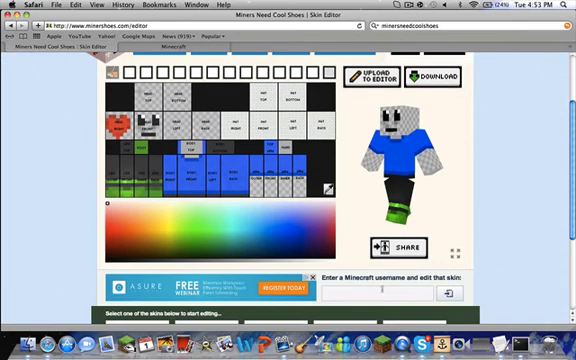
{"action": "type", "text": "smashc"}
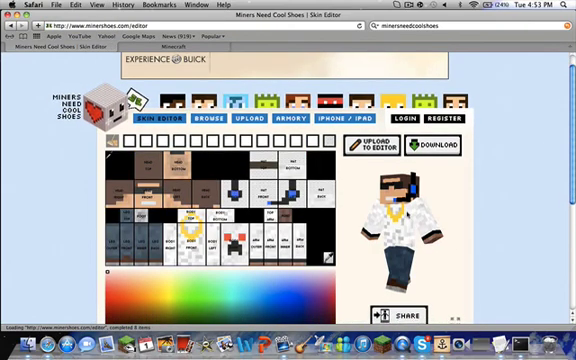
Scroll down to the skin template in the editor.
{"action": "scroll", "scroll_direction": "down", "scroll_amount": 3}
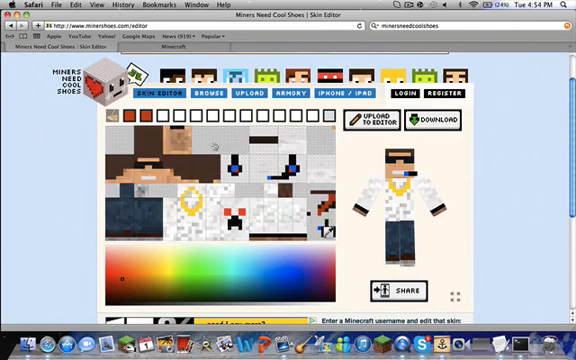
{"action": "left_click", "coordinate": [283, 96]}
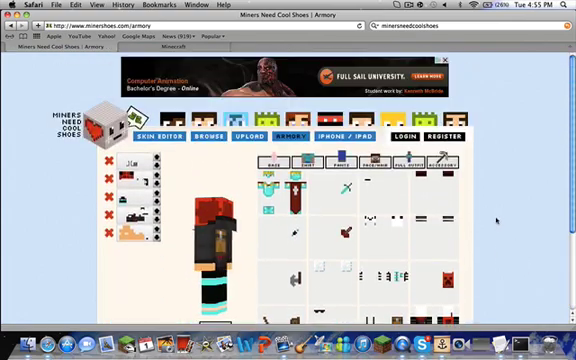
Scroll down below the finished five-layer Armory character.
{"action": "scroll", "scroll_direction": "down", "scroll_amount": 3}
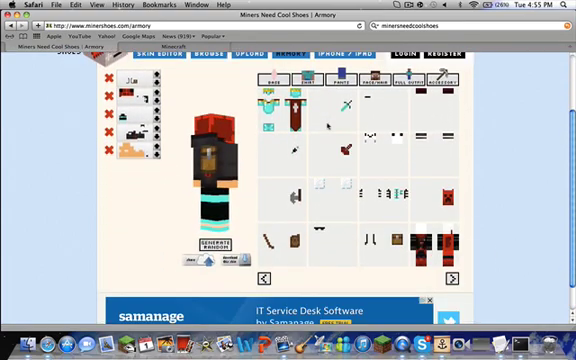
{"action": "scroll", "scroll_direction": "down", "scroll_amount": 3}
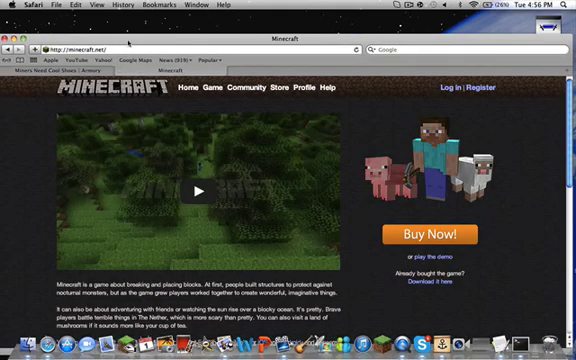
Scroll down the minecraft.net page toward account login.
{"action": "scroll", "scroll_direction": "down", "scroll_amount": 3}
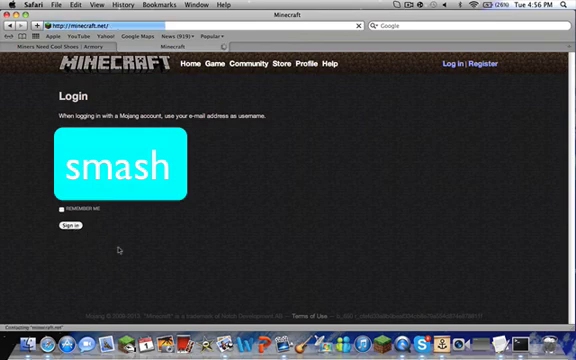
Sign in to the Minecraft account and scroll the Download page.
{"action": "left_click", "coordinate": [67, 226]}
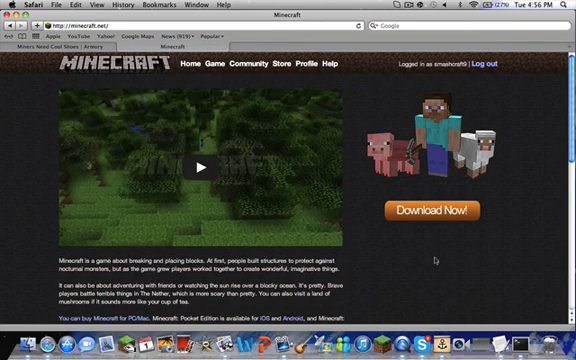
{"action": "mouse_move", "coordinate": [430, 258]}
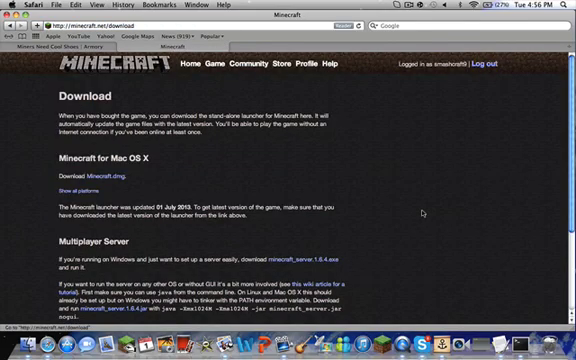
{"action": "scroll", "scroll_direction": "down", "scroll_amount": 3}
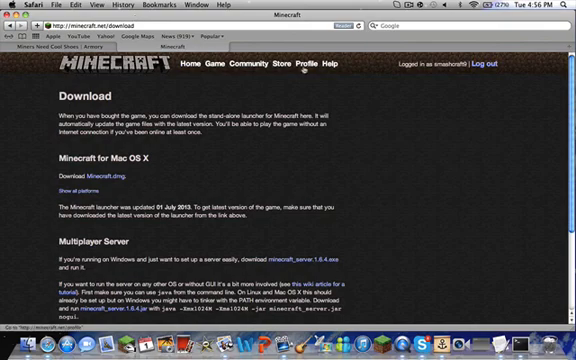
Upload the new skin PNG from the account Profile page.
{"action": "left_click", "coordinate": [309, 65]}
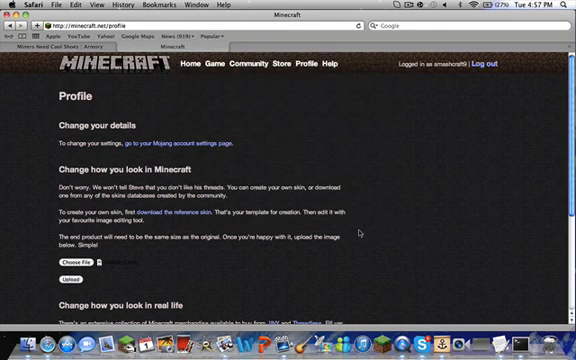
{"action": "mouse_move", "coordinate": [360, 233]}
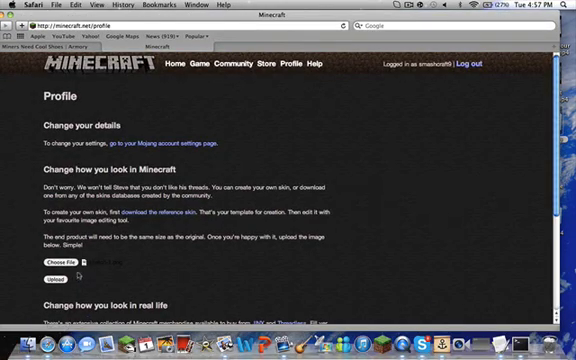
{"action": "left_click", "coordinate": [52, 288]}
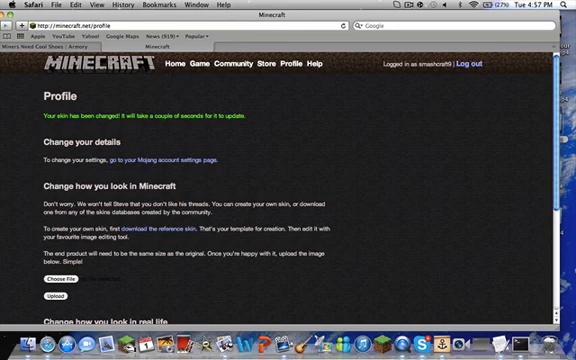
{"action": "mouse_move", "coordinate": [124, 266]}
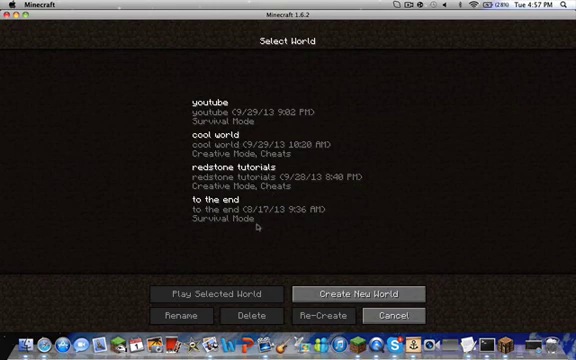
Play a saved survival world and view the red-haired skin in the inventory.
{"action": "left_click", "coordinate": [232, 293]}
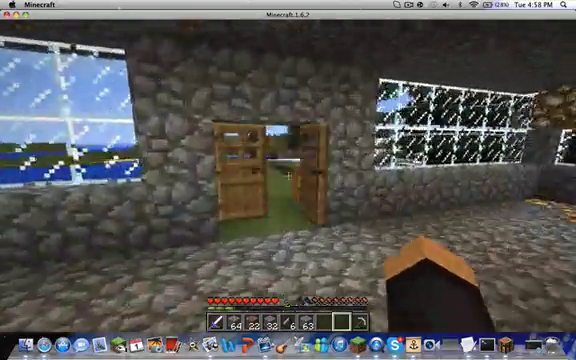
{"action": "mouse_move", "coordinate": [288, 180]}
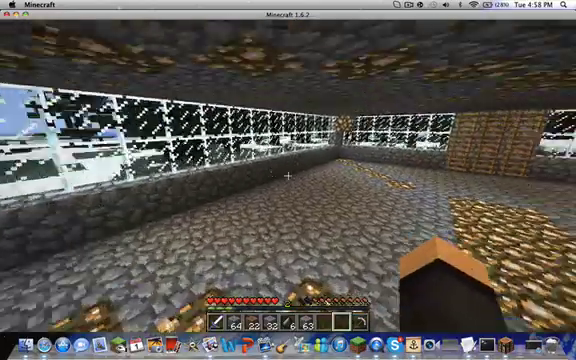
{"action": "key", "text": "e"}
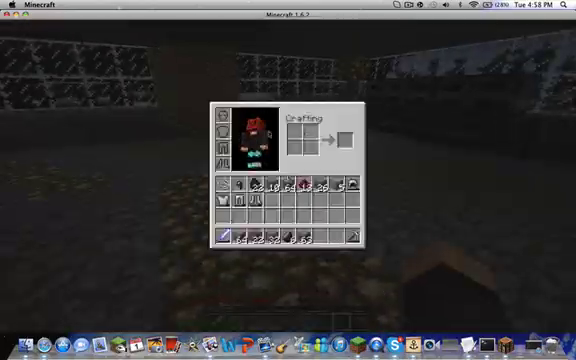